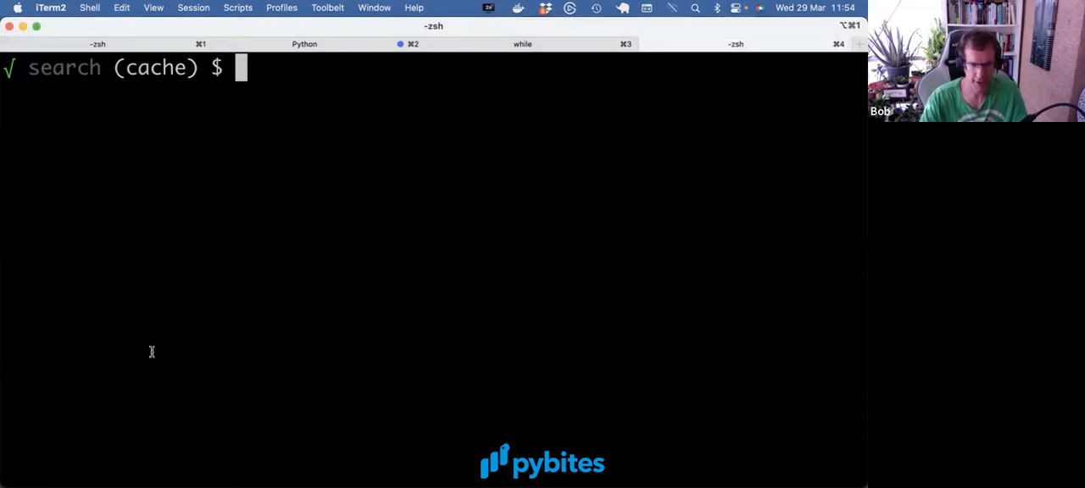
mouse_move(185, 358)
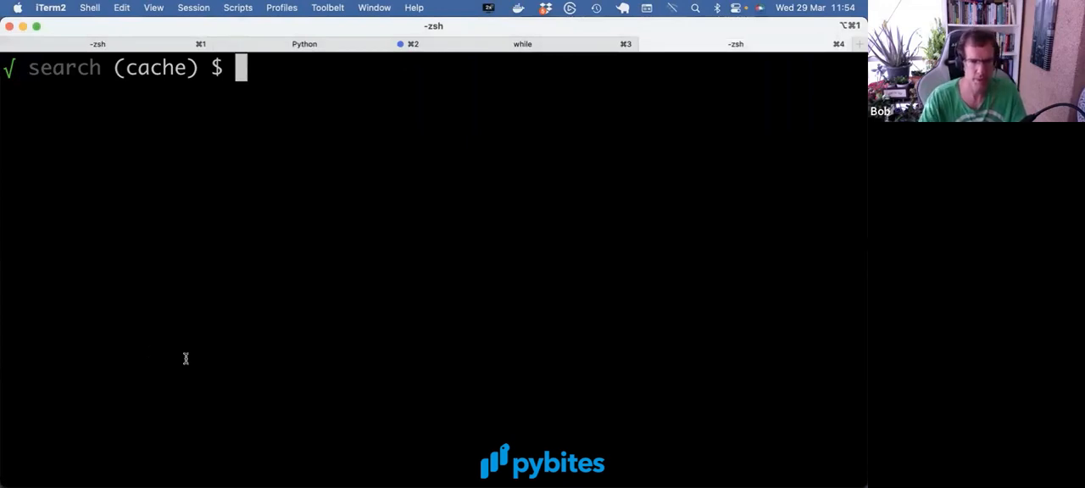
- Open base.py in vim and add a blank line under the PybitesSearch class header
text(vi)
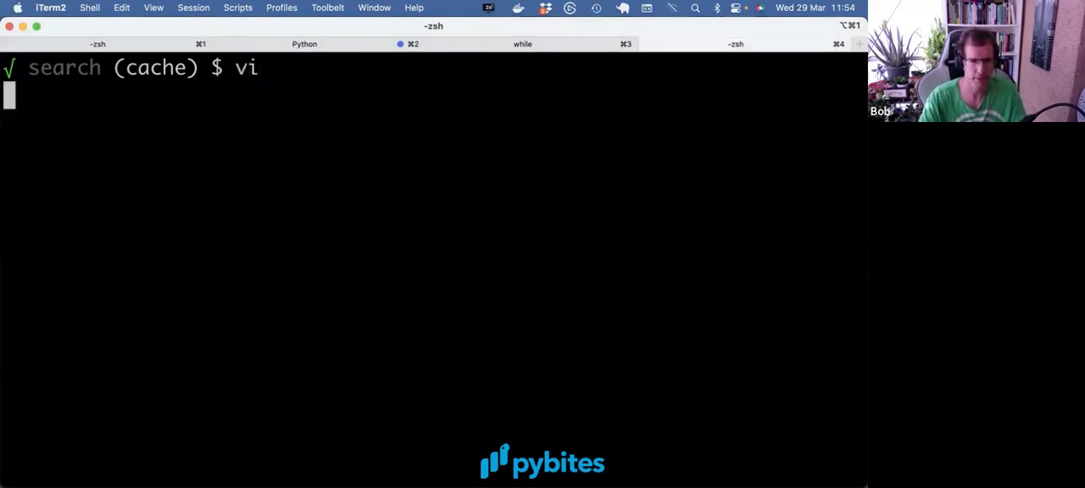
key(Return)
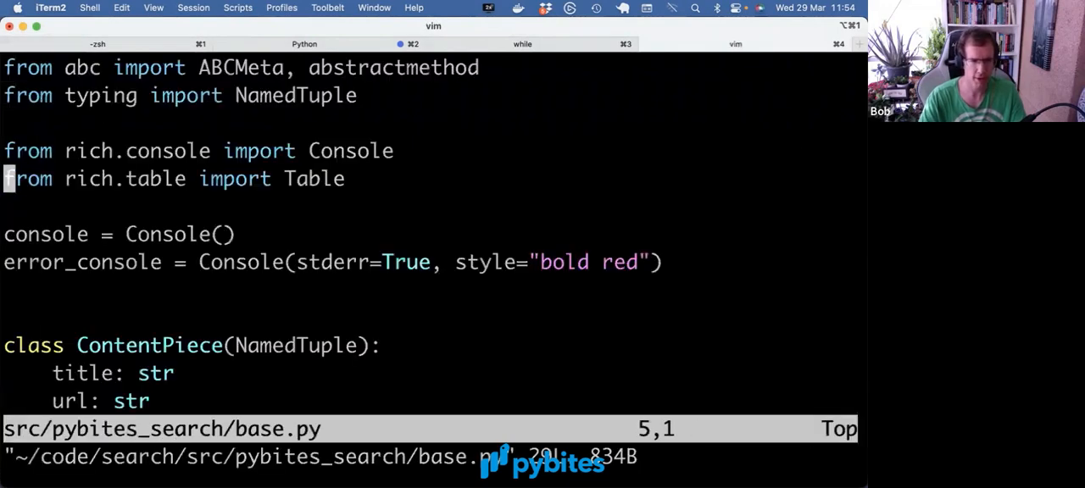
scroll(down, 3)
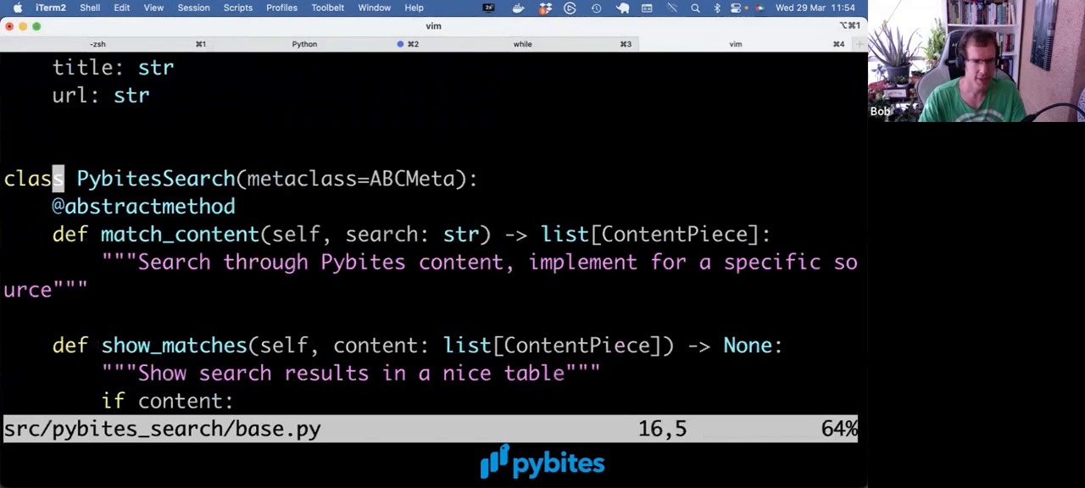
key(V)
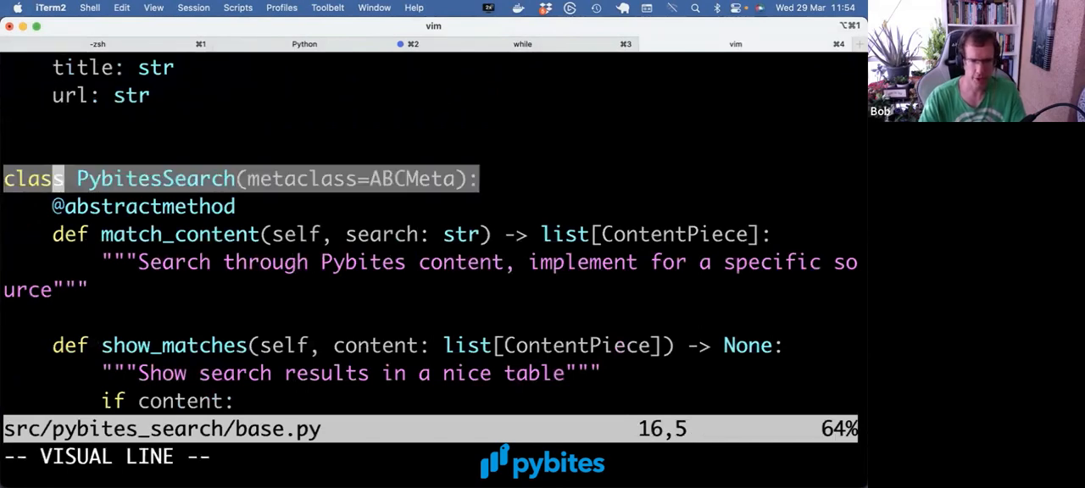
key(Escape)
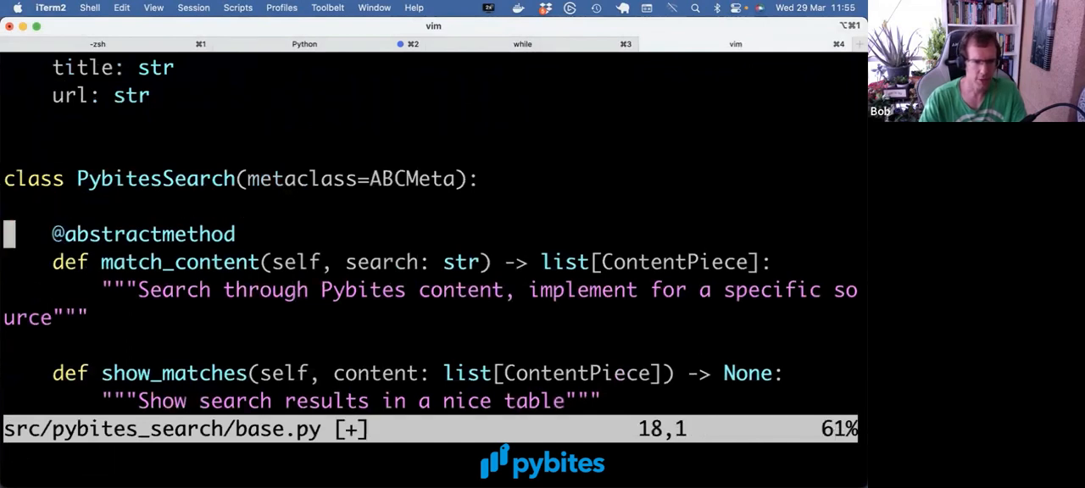
- Select the abstract method lines, then search the project files for article.py
key(V)
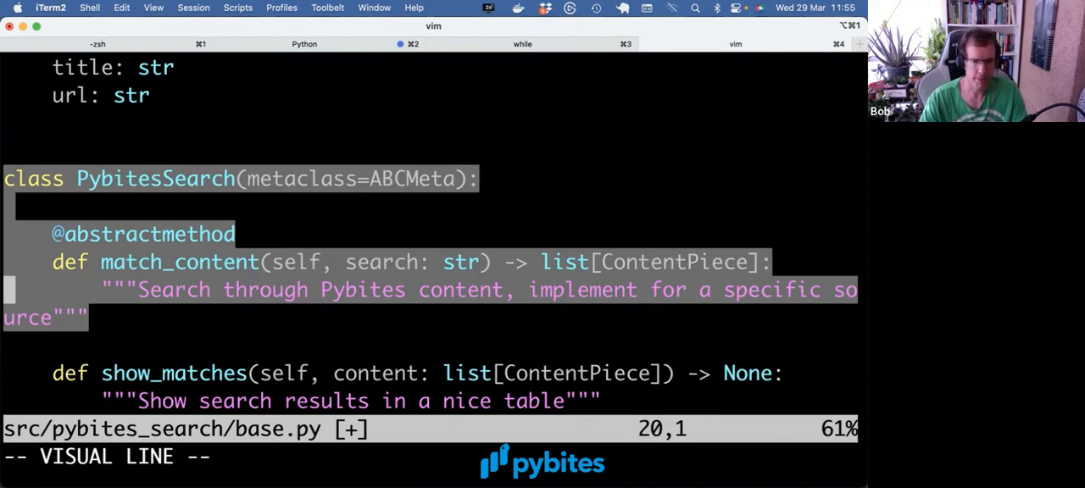
key(Up)
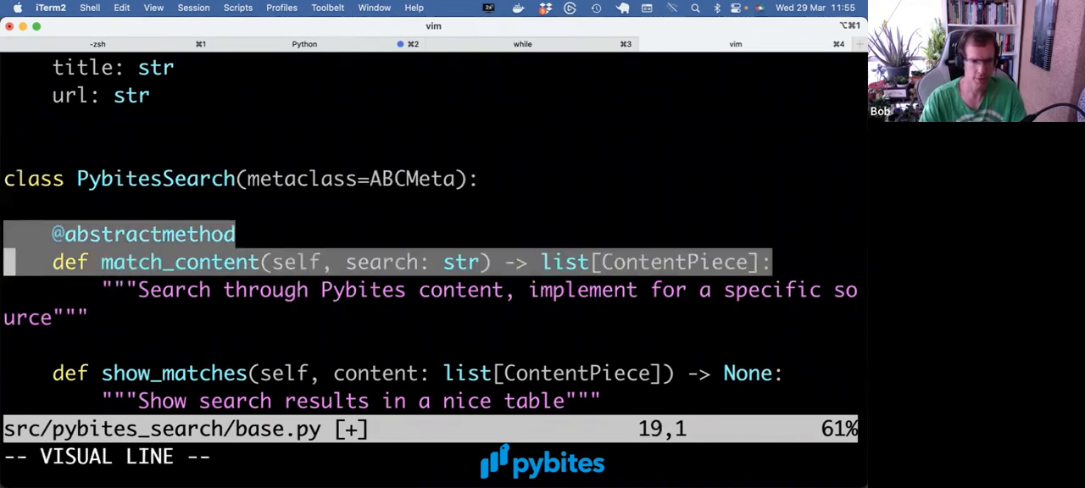
key(Escape)
text(ar)
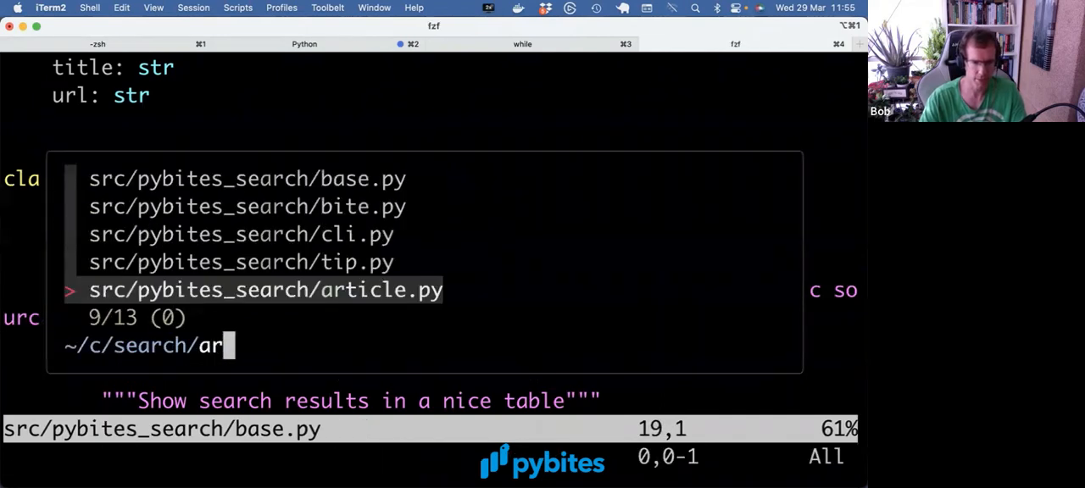
- Review article.py and tip.py, then suspend vim back to the zsh prompt
key(Up)
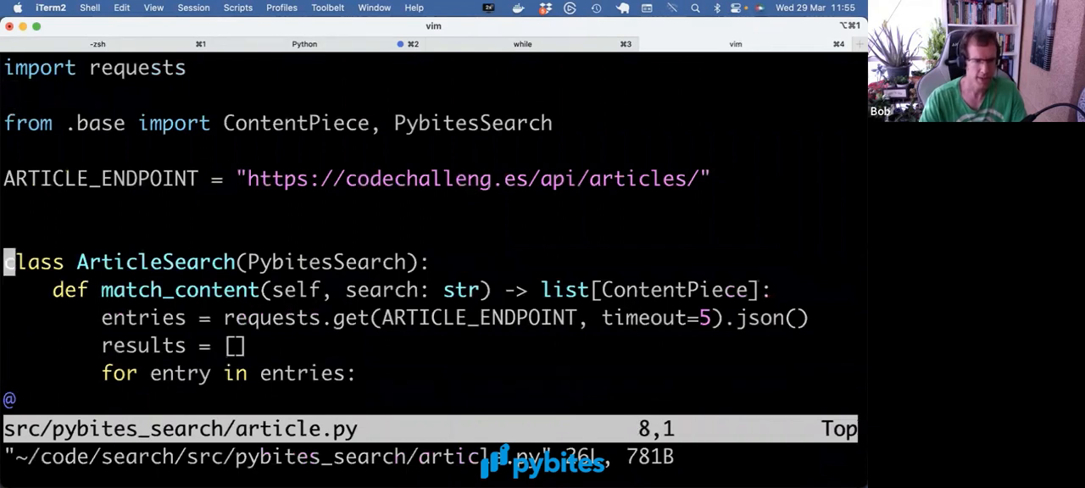
key(V)
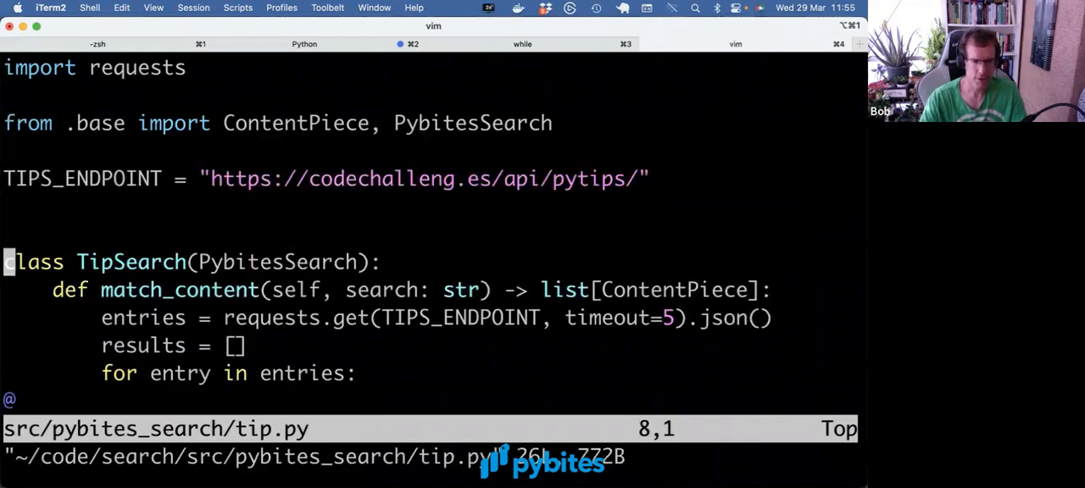
key(j)
text(ae)
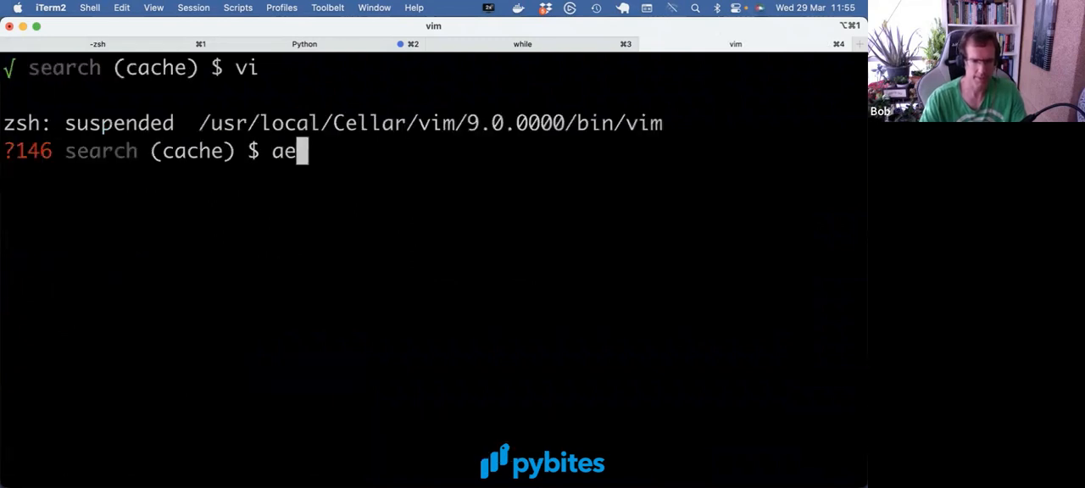
- Run python -m src.pybites_search.tip and inspect the TypeError naming abstract match_content
text(pyt)
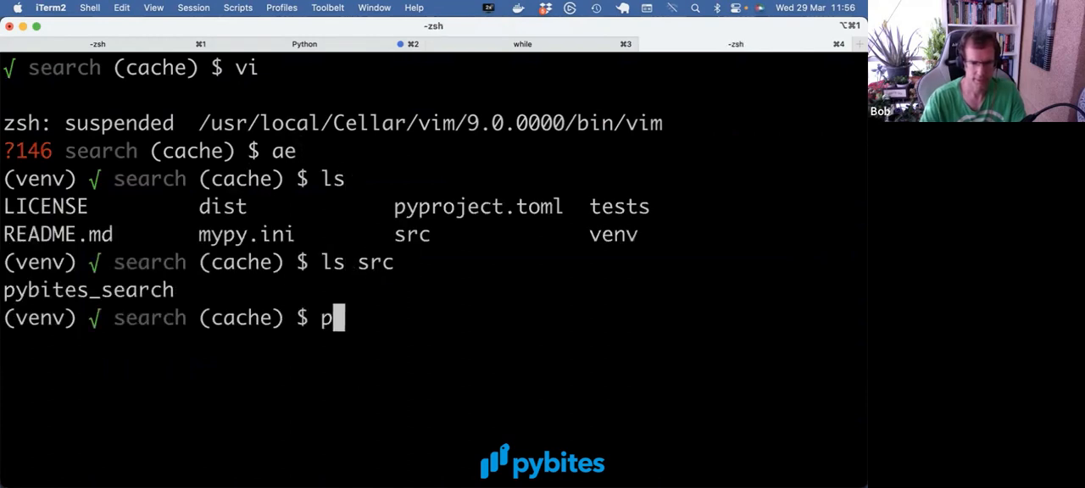
text(ython -m)
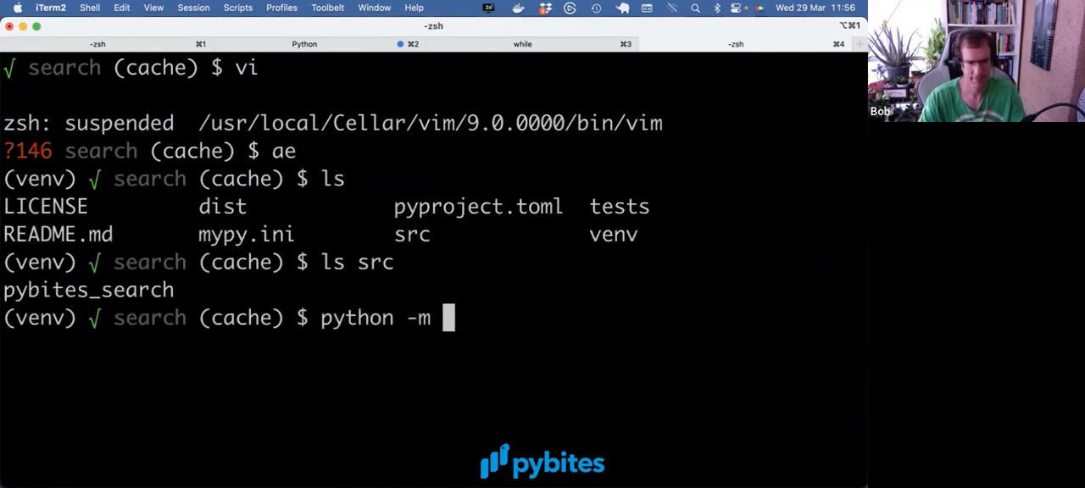
text(src.pybite)
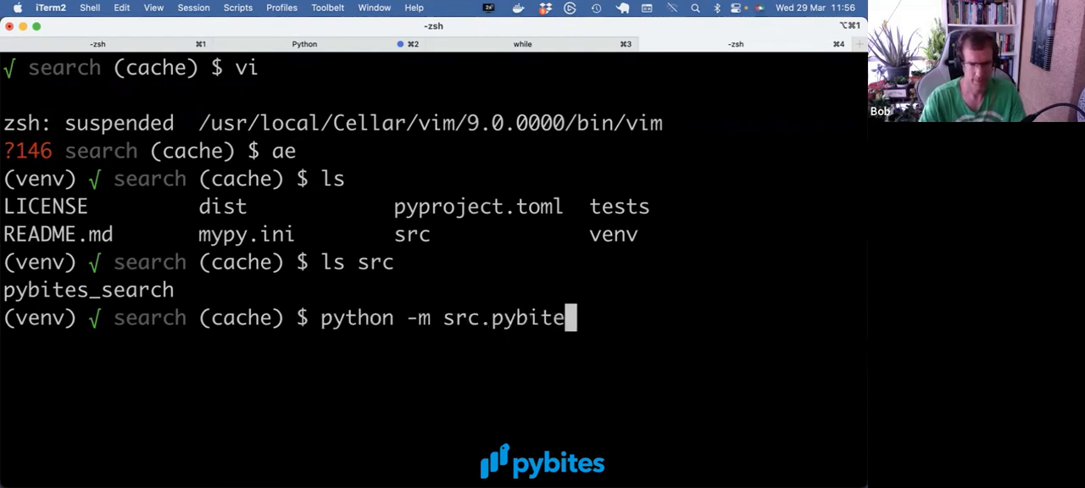
text(s_search.tip)
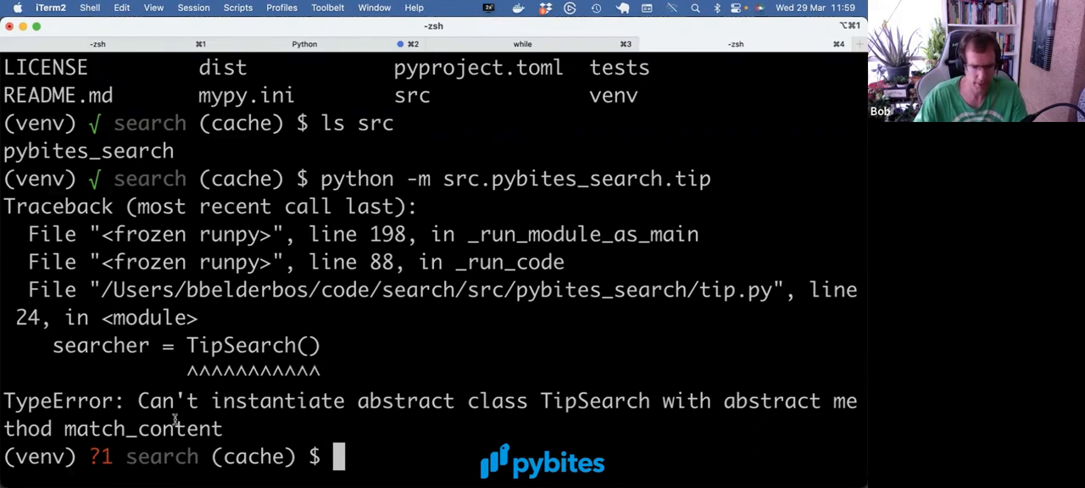
double_click(143, 428)
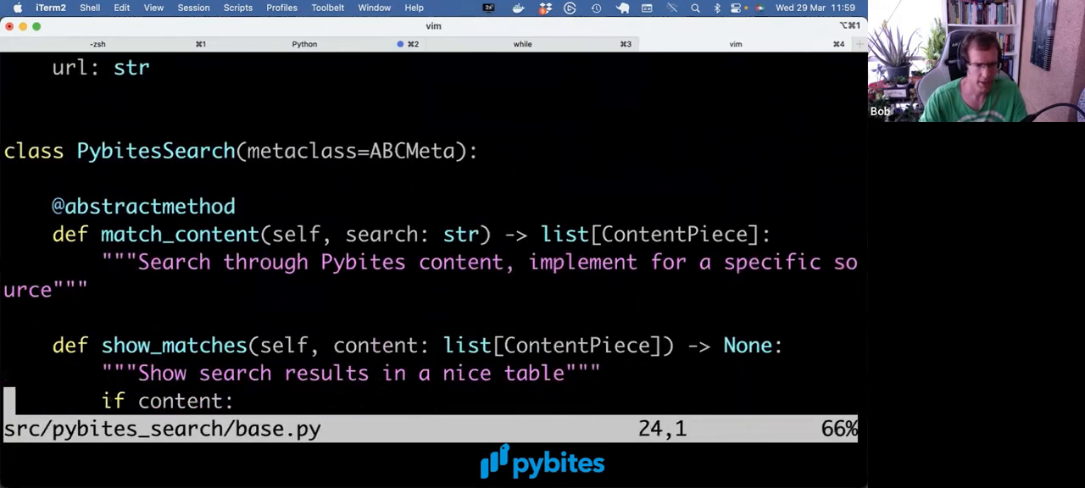
key(V)
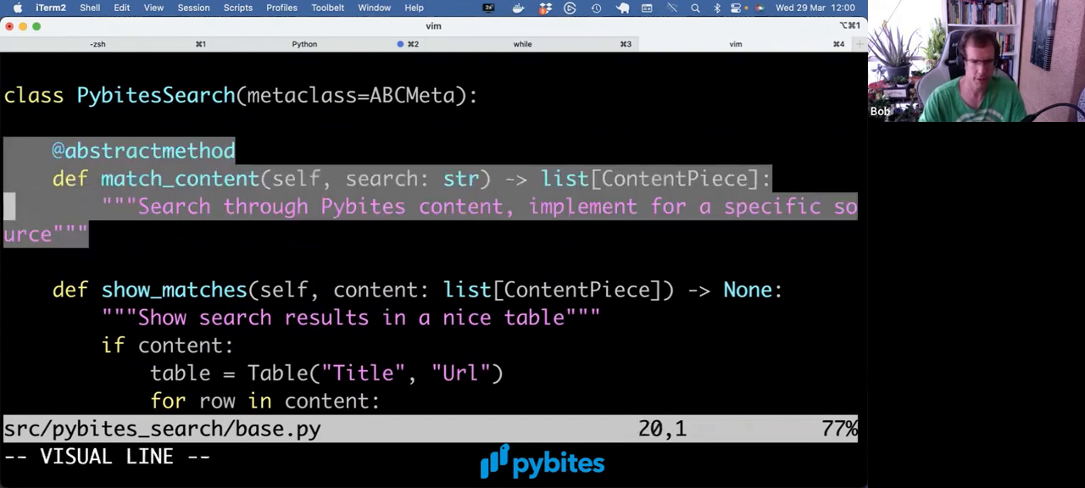
key(k)
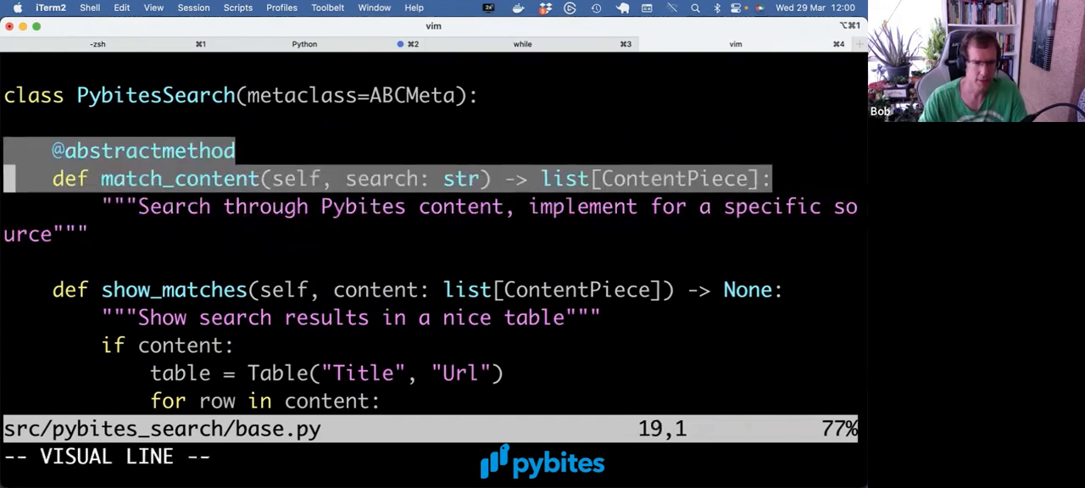
key(j)
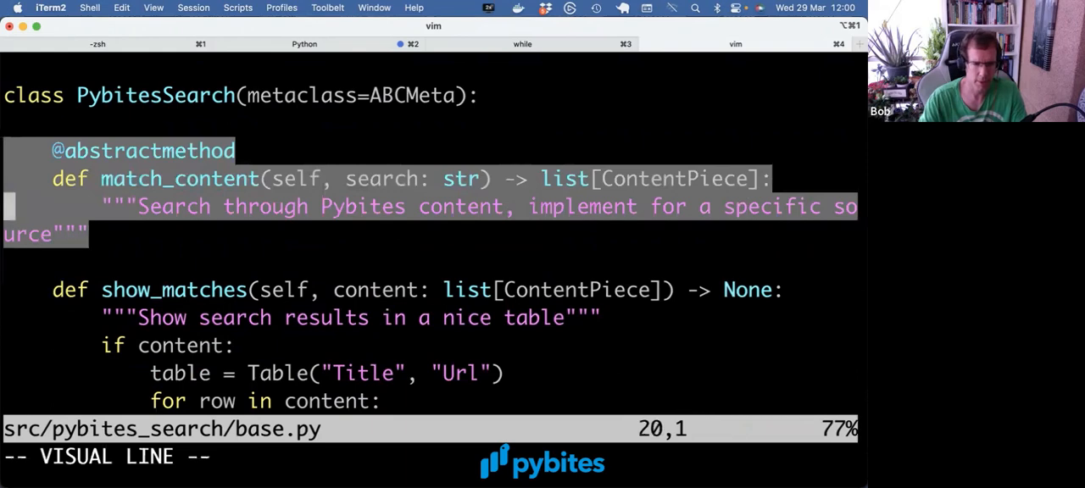
key(Escape)
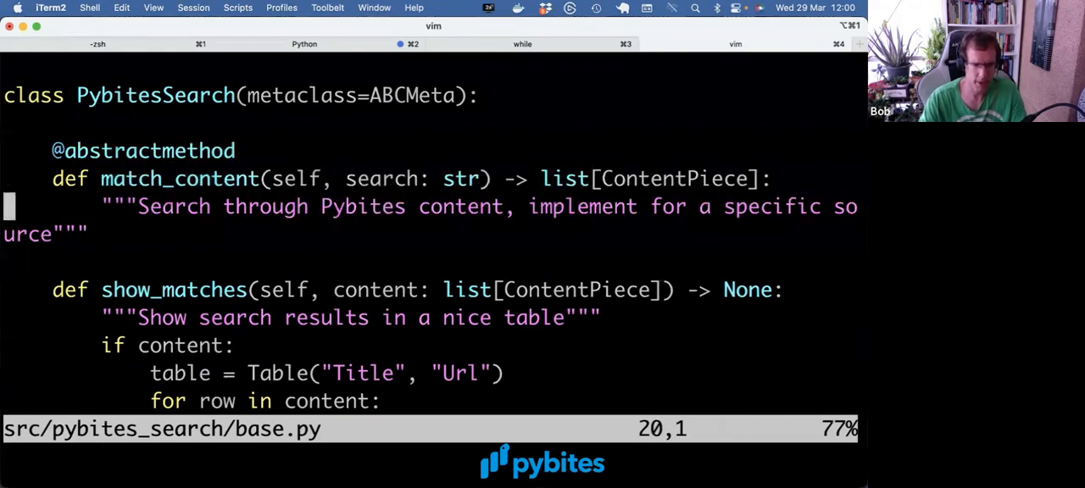
key(V)
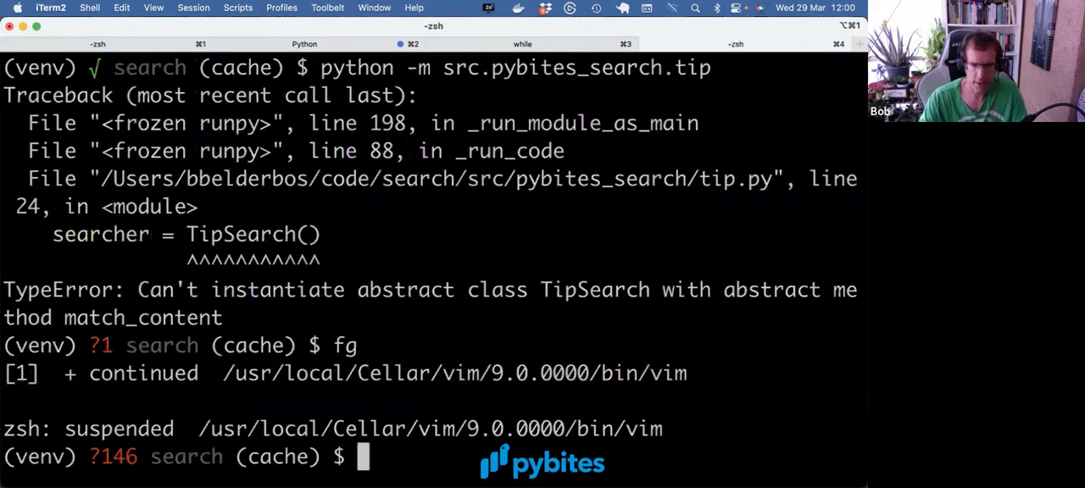
- Resume vim, adjust tip.py's match_content, and rerun the tip module to list unpacking tips
text(fg)
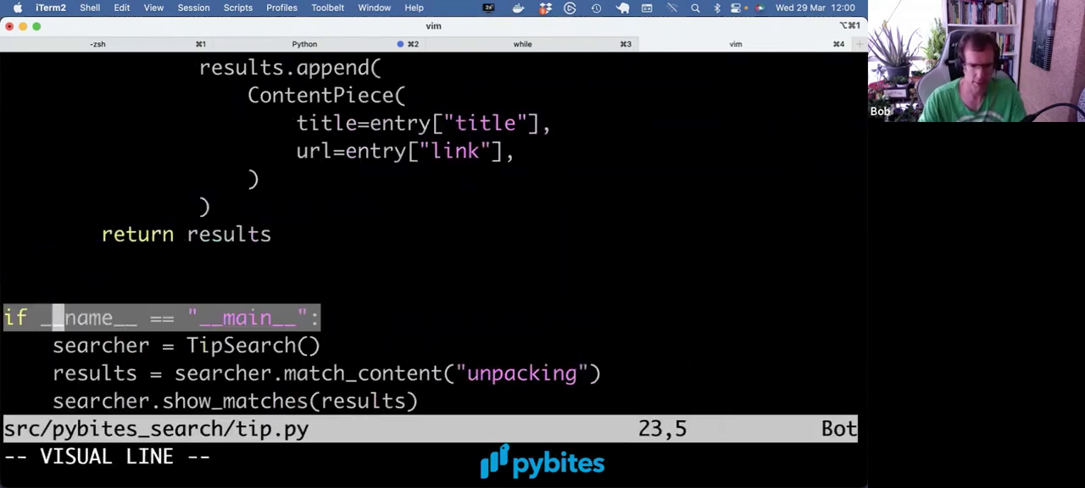
key(j)
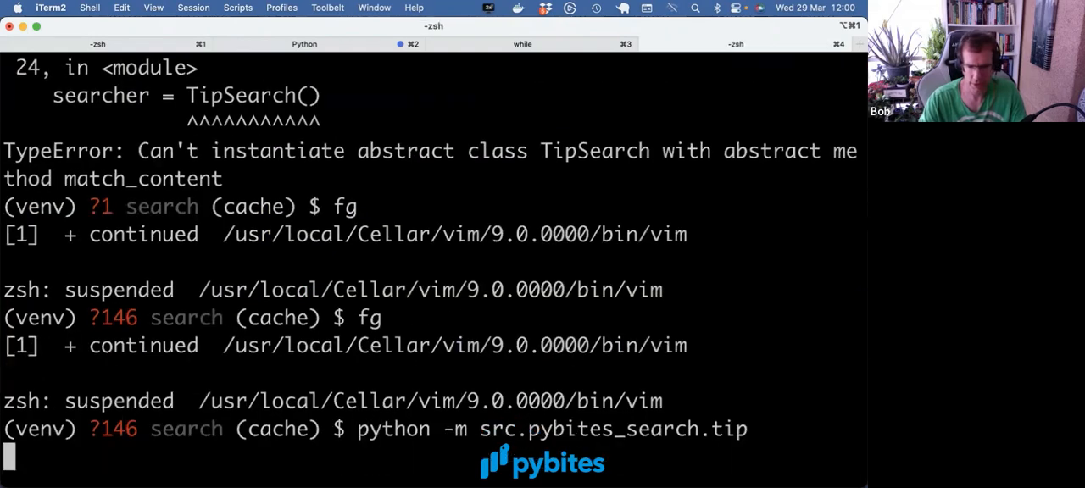
key(Return)
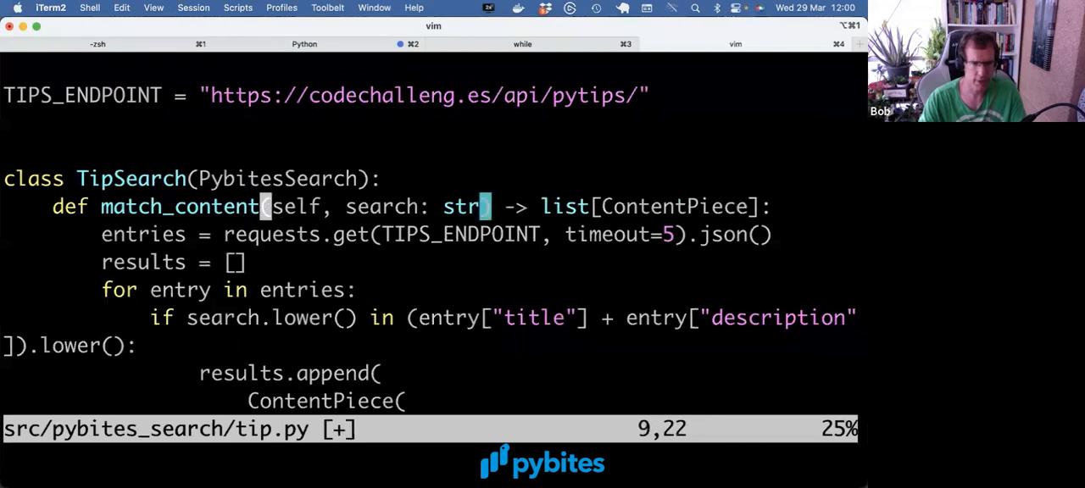
key(V)
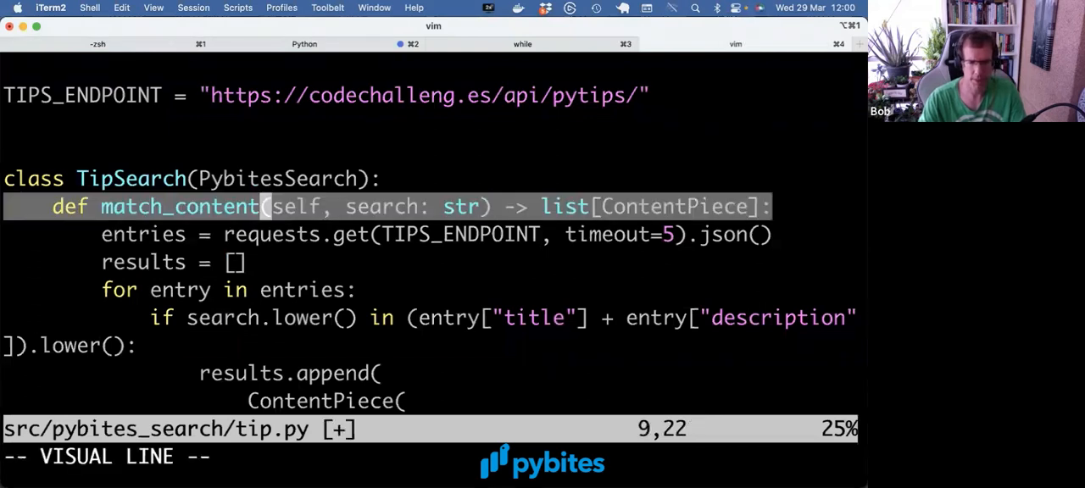
key(Escape)
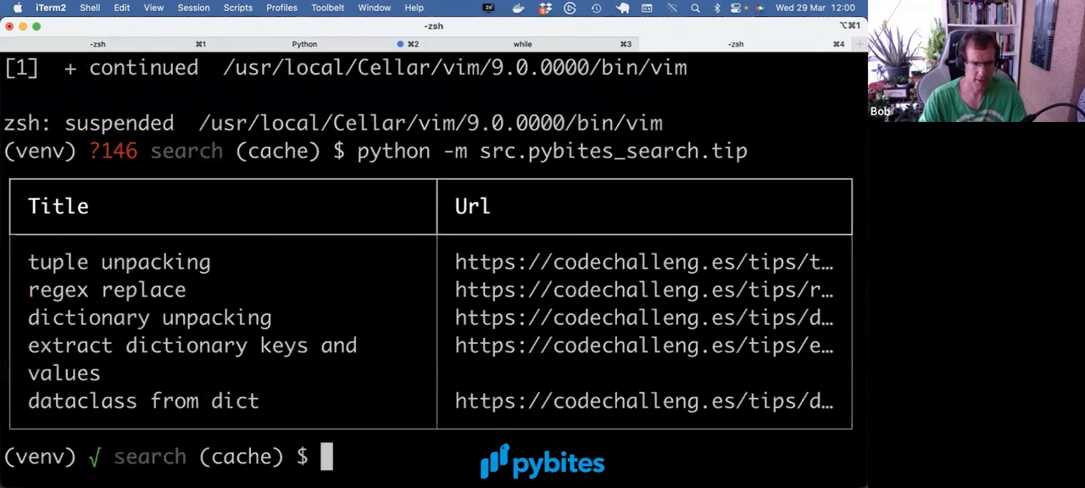
text(f)
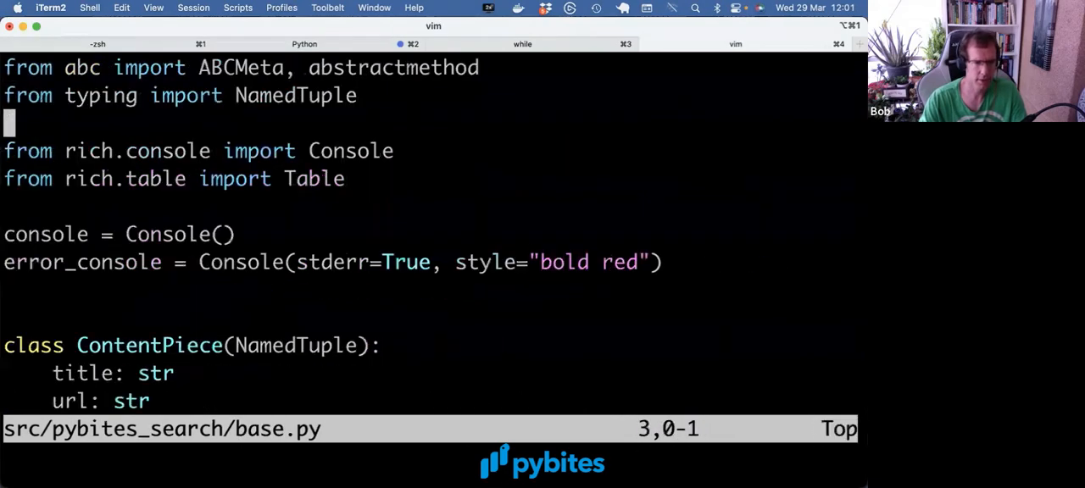
scroll(down, 3)
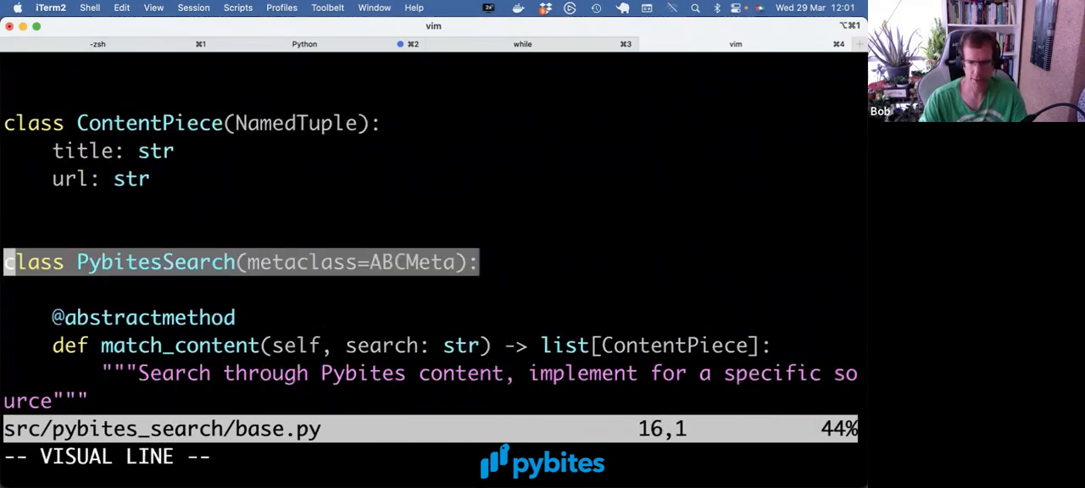
key(gg)
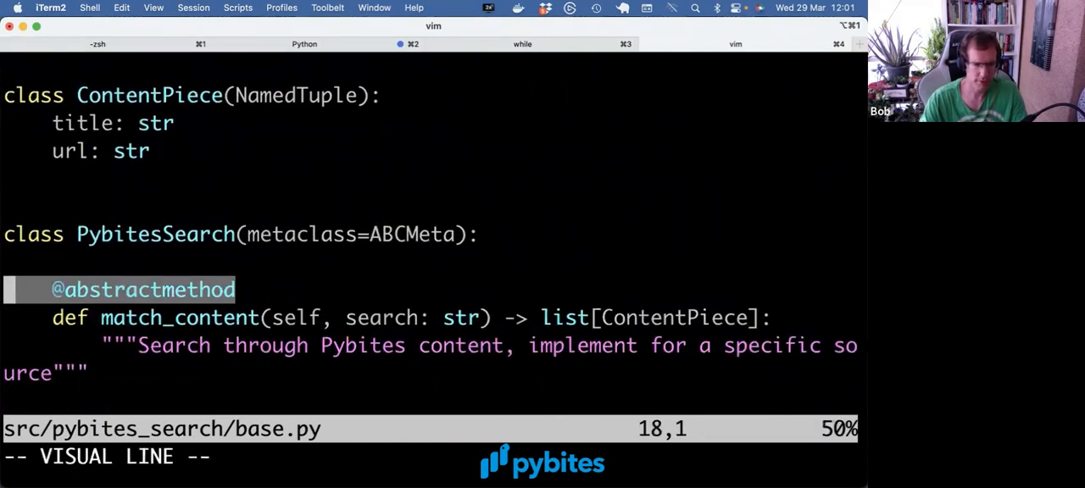
key(j)
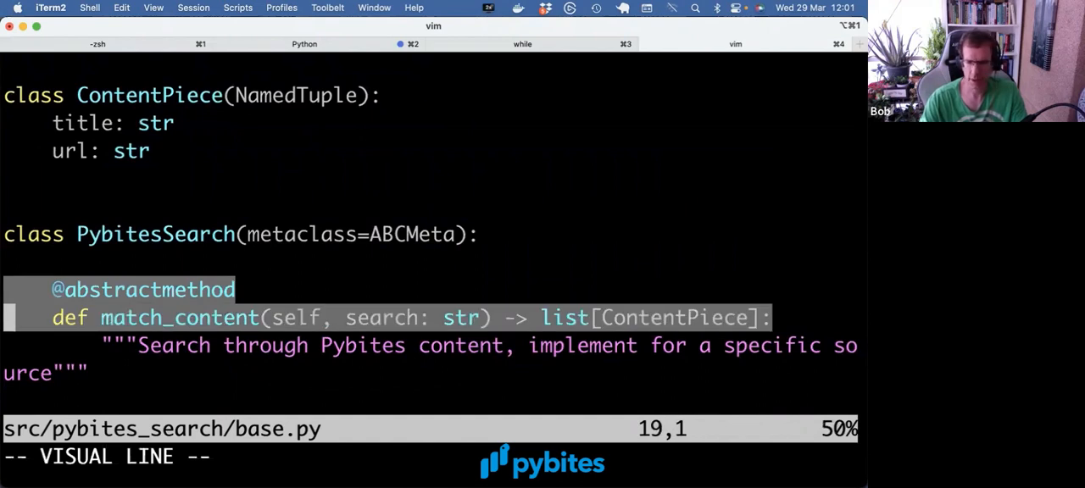
key(Escape)
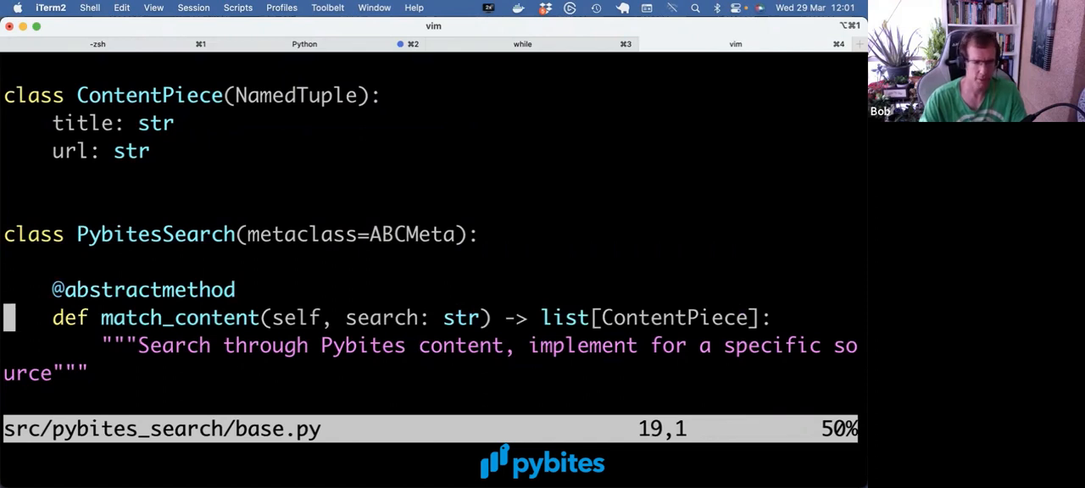
key(V)
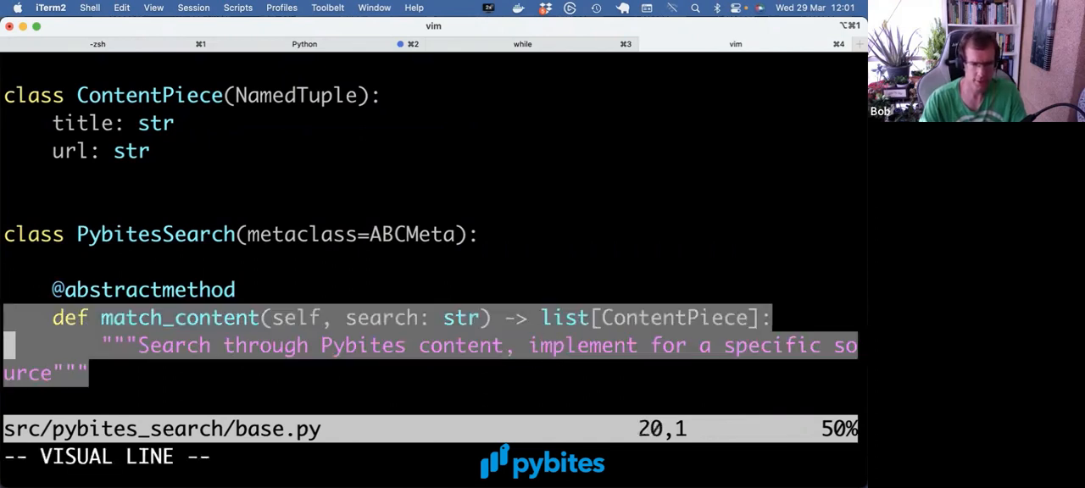
key(Escape)
text(repository)
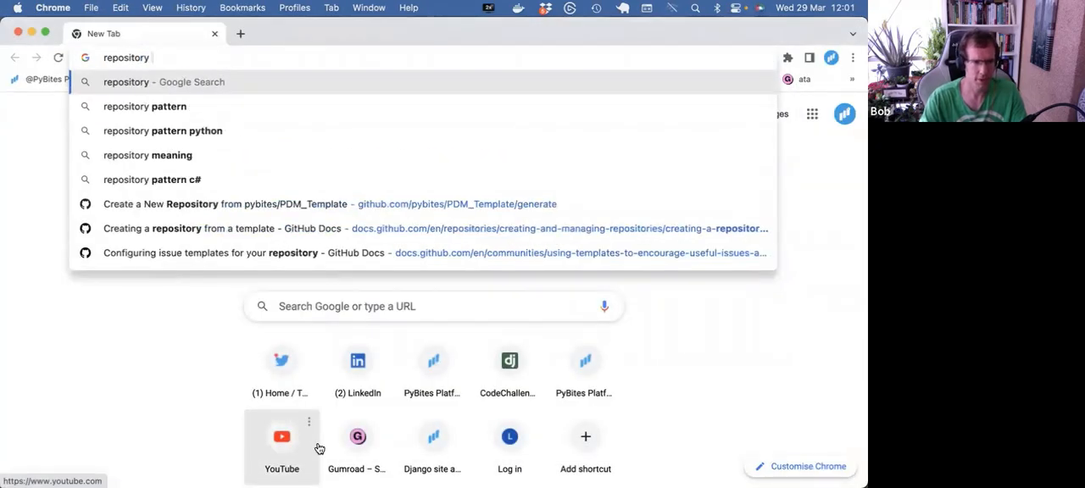
- Search Google for 'repository pattern cosmic python book'
text(pattern)
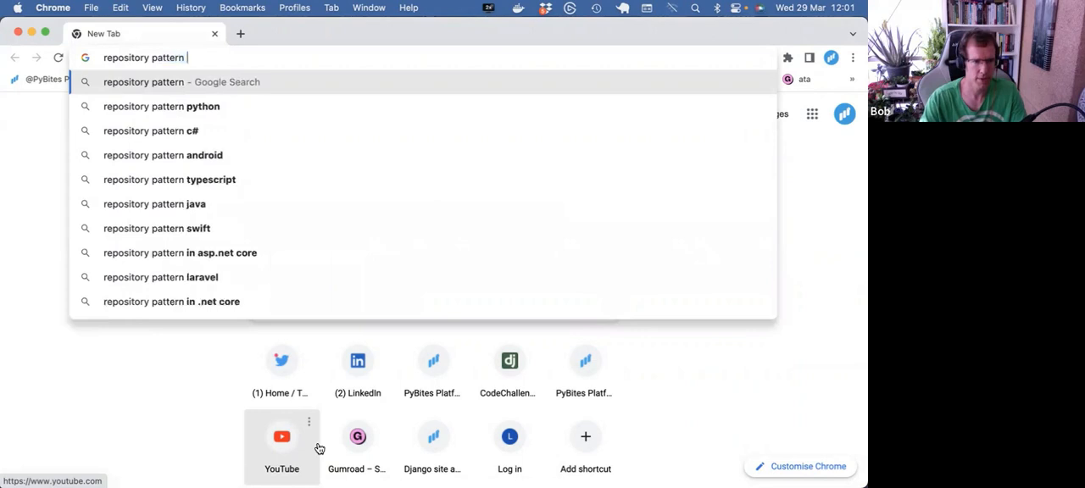
text(cosmic python b)
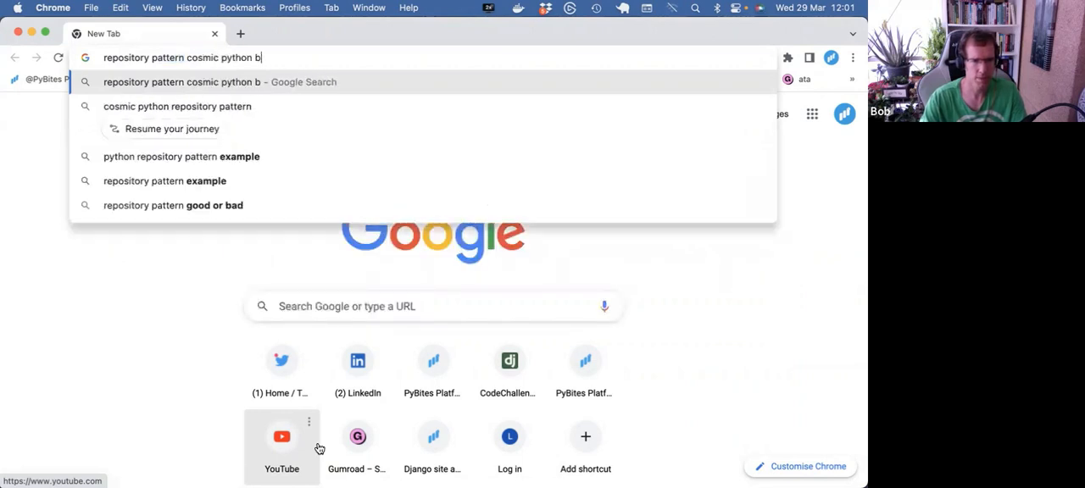
key(Return)
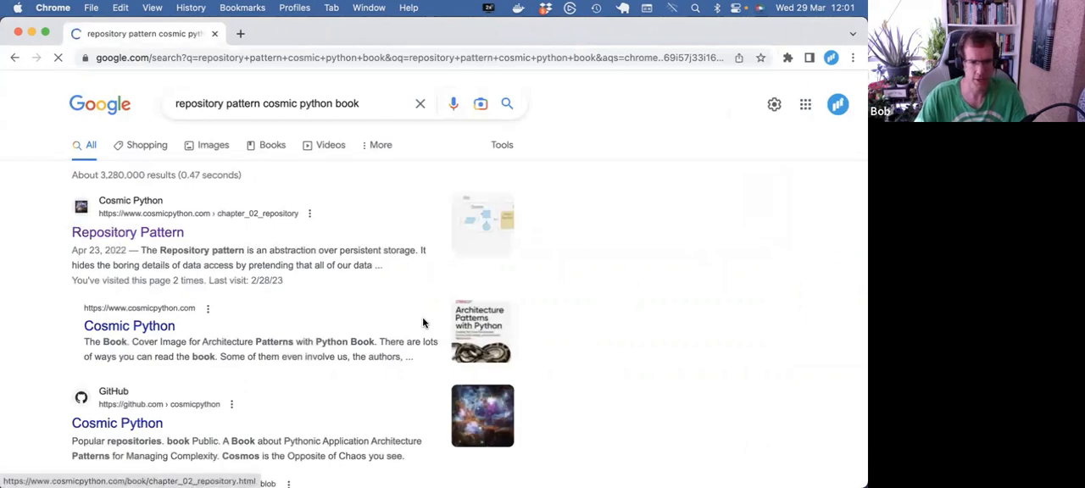
- Open the Repository Pattern chapter and scroll to its AbstractRepository 'abc' example
click(128, 232)
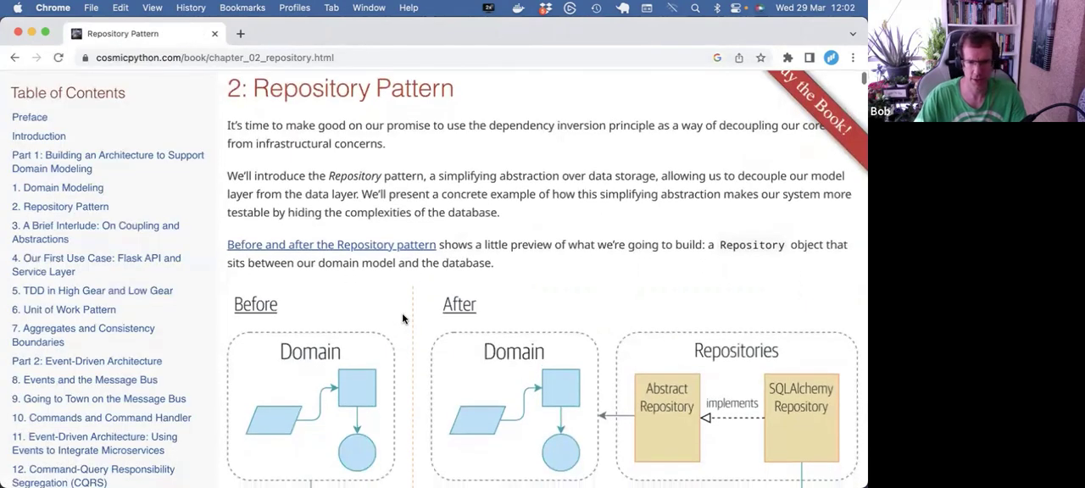
scroll(down, 3)
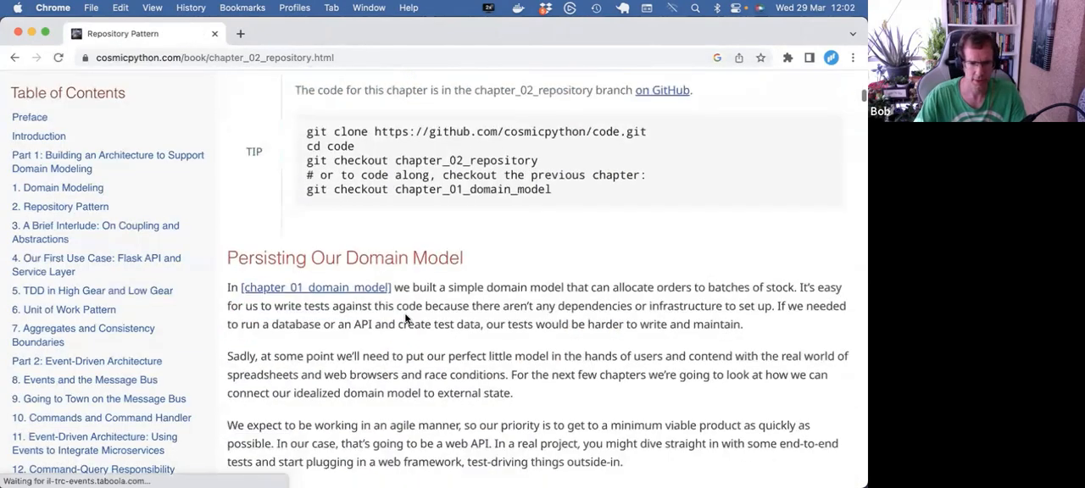
scroll(down, 3)
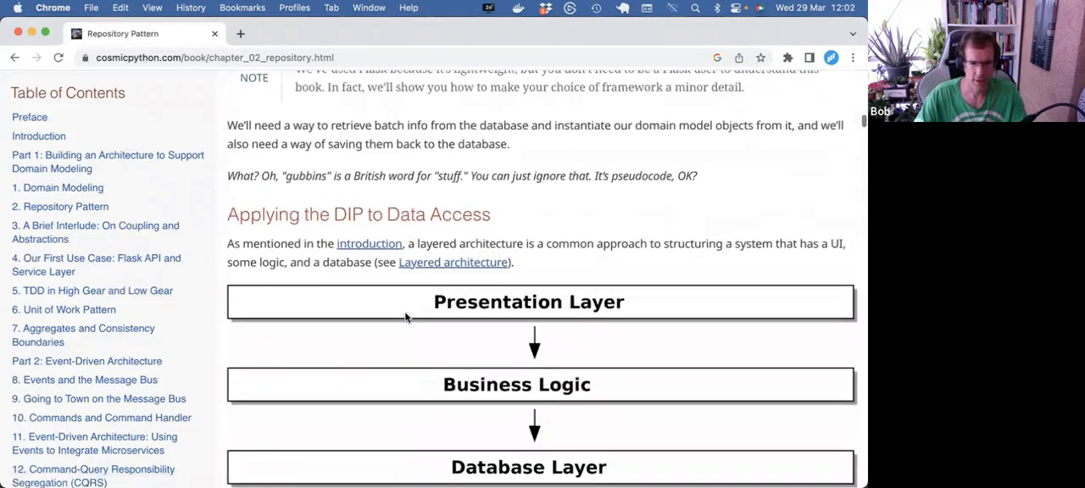
scroll(down, 3)
text(abc)
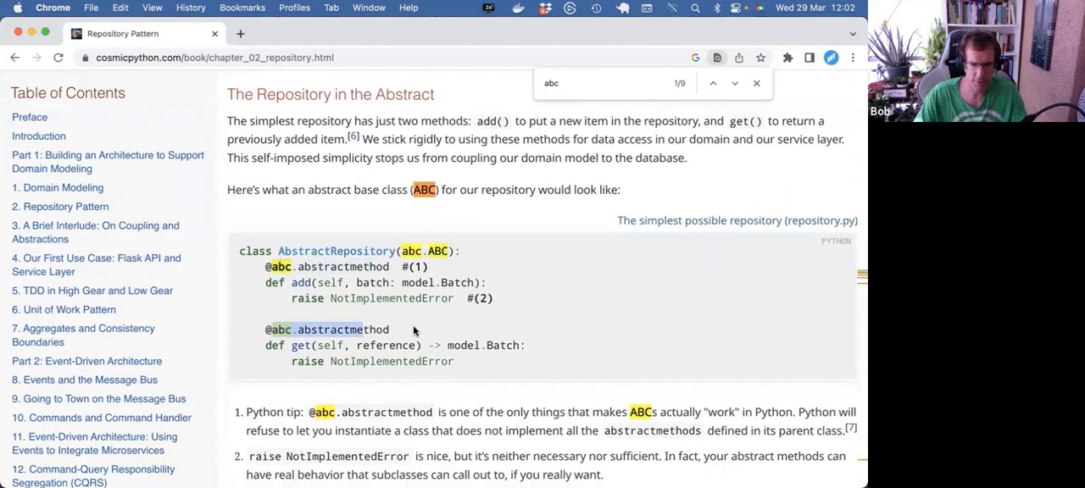
scroll(up, 3)
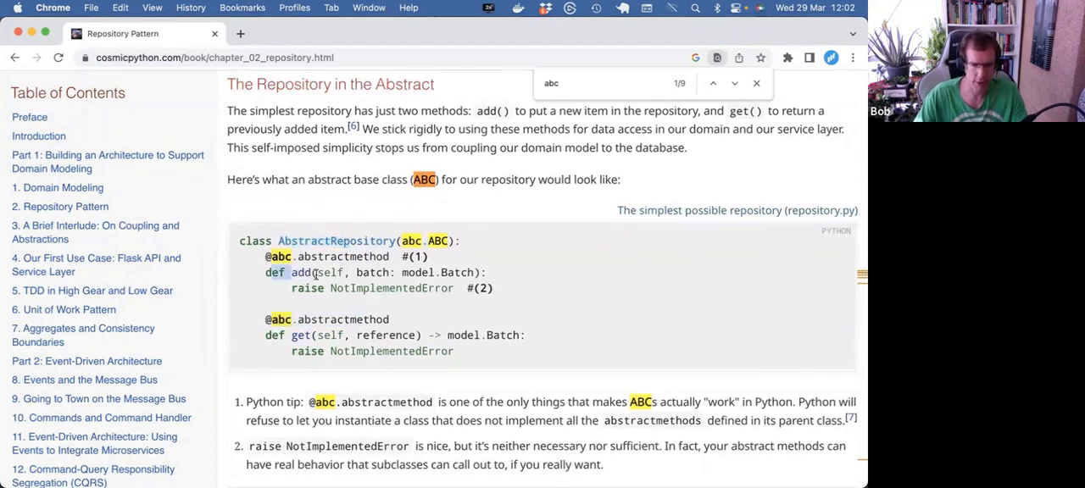
scroll(down, 3)
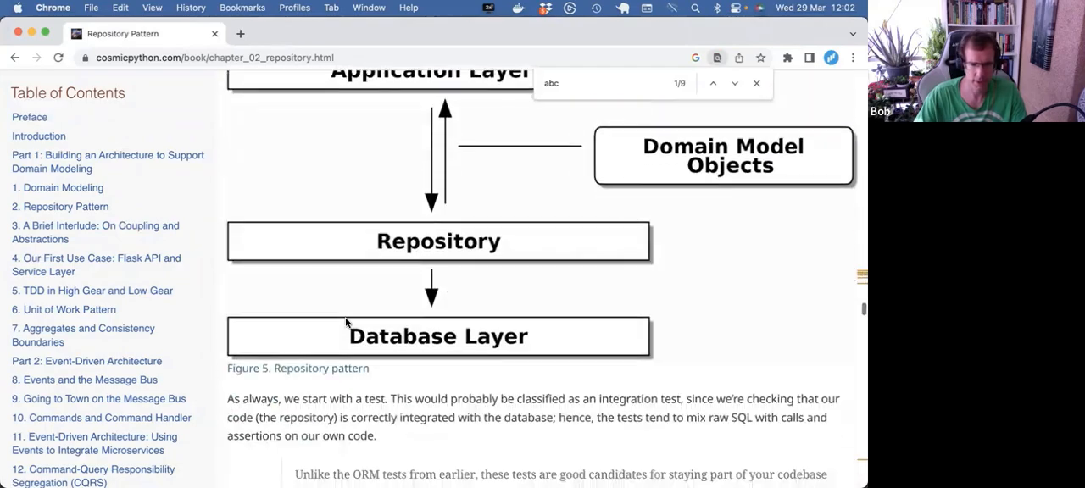
scroll(down, 3)
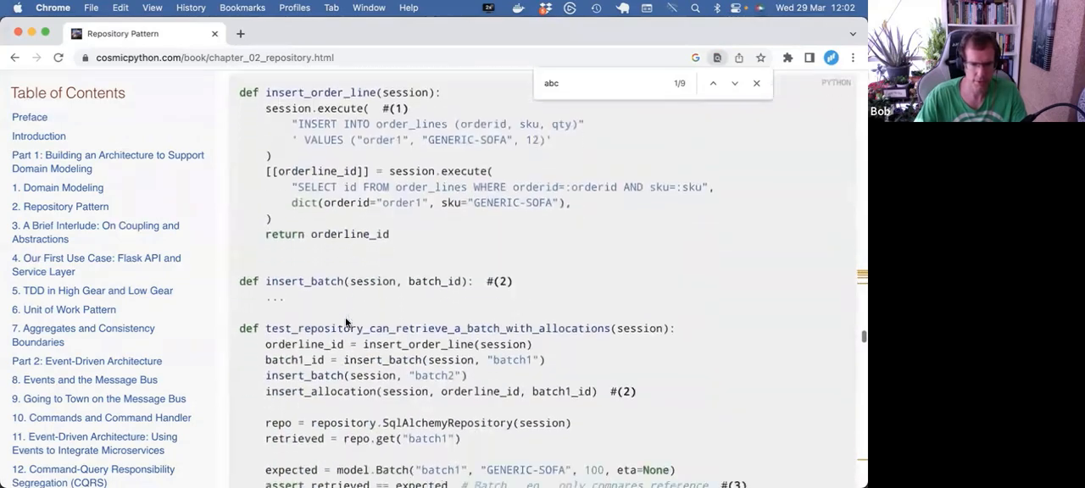
scroll(up, 3)
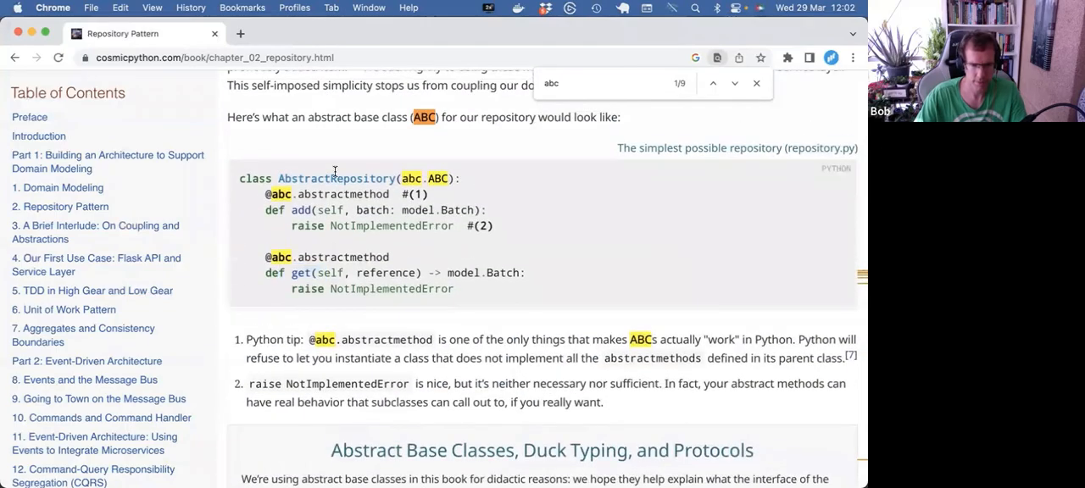
- Find 'AbstractRepository' in the page and step through its SqlAlchemyRepository and FakeRepository matches
text(AbstractRepository)
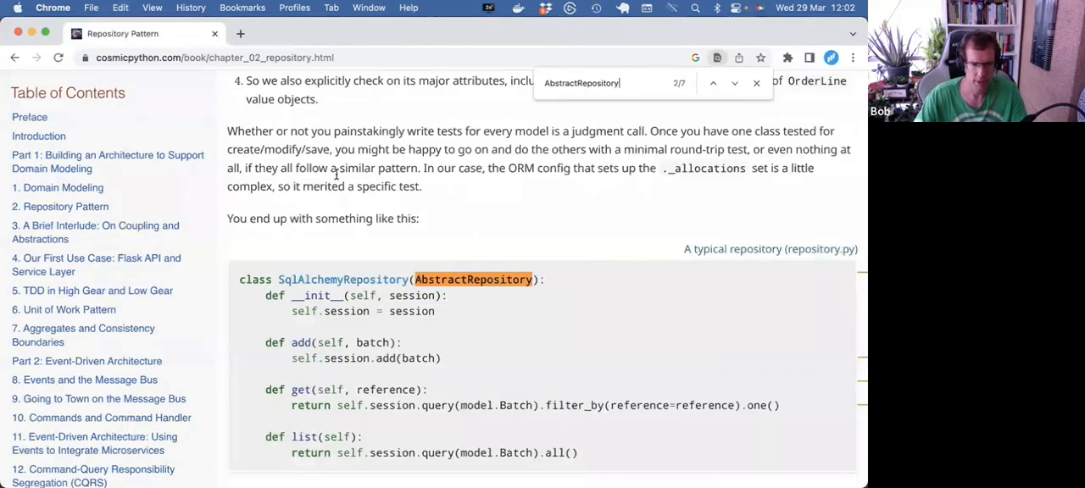
scroll(down, 3)
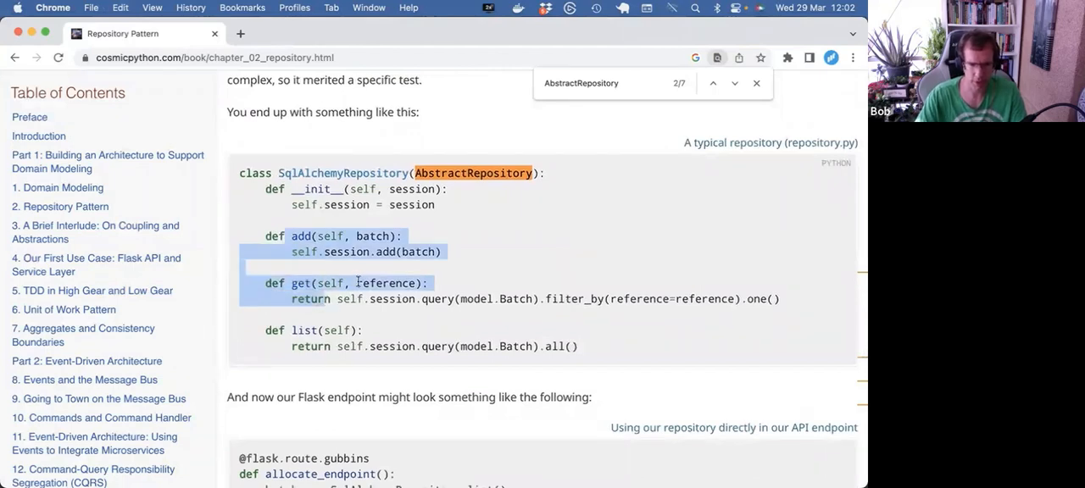
click(292, 282)
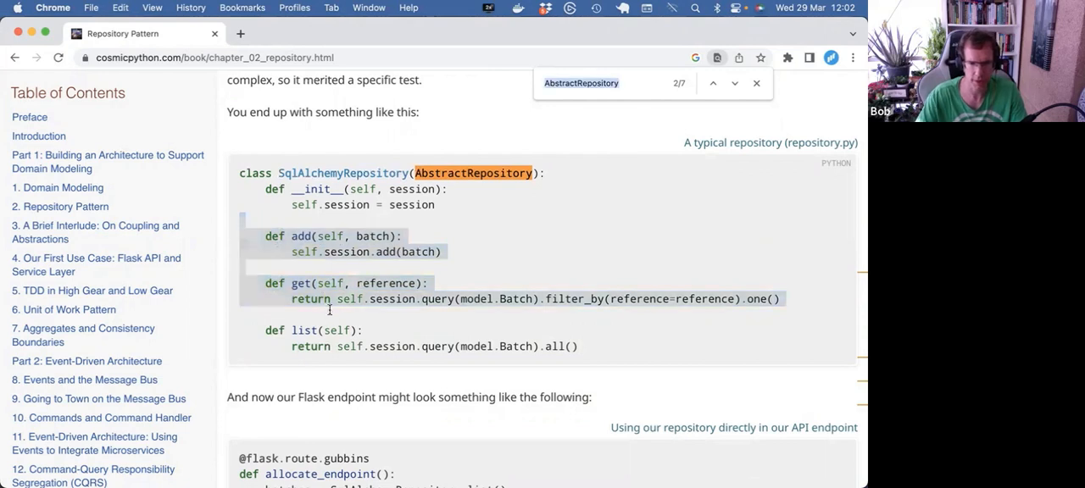
click(734, 84)
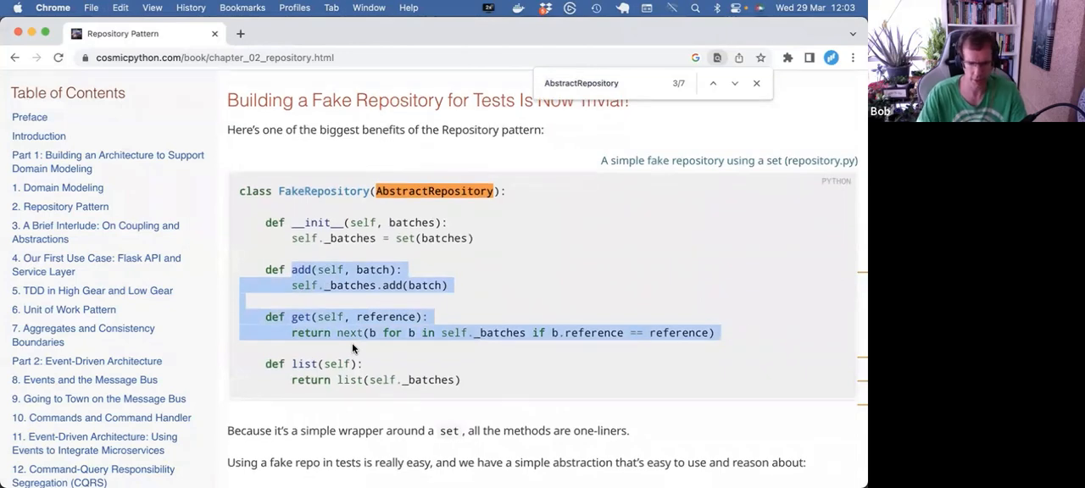
click(734, 83)
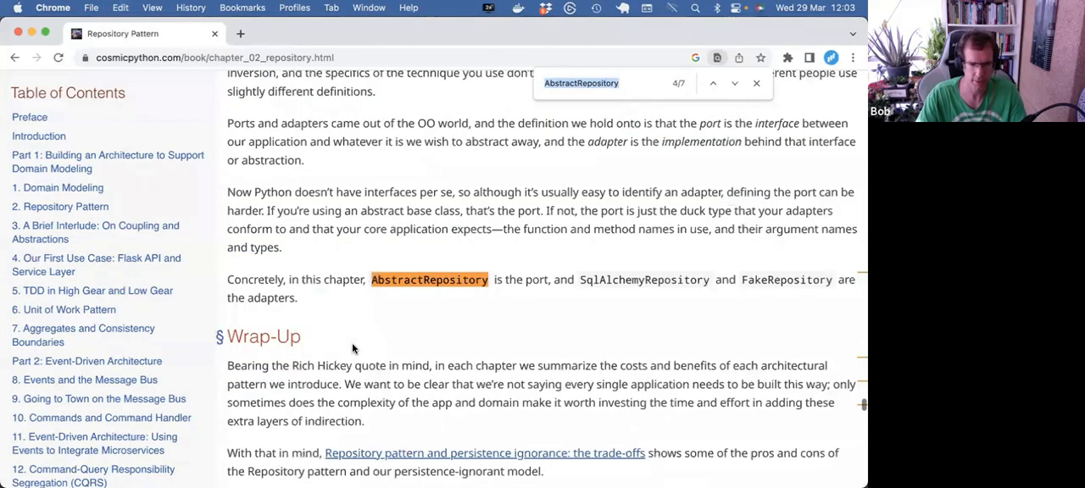
click(735, 83)
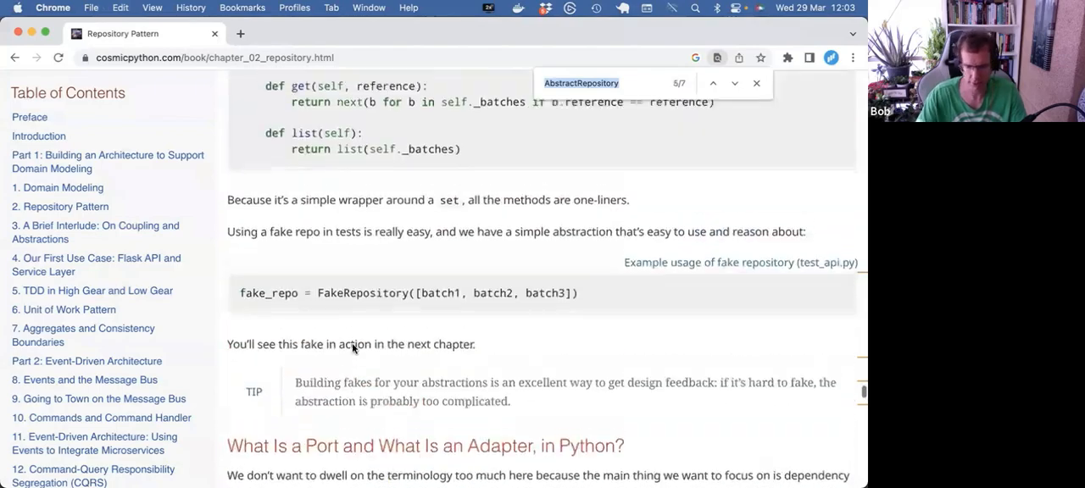
- Scroll back to the top and highlight the Repository Pattern chapter title
scroll(up, 3)
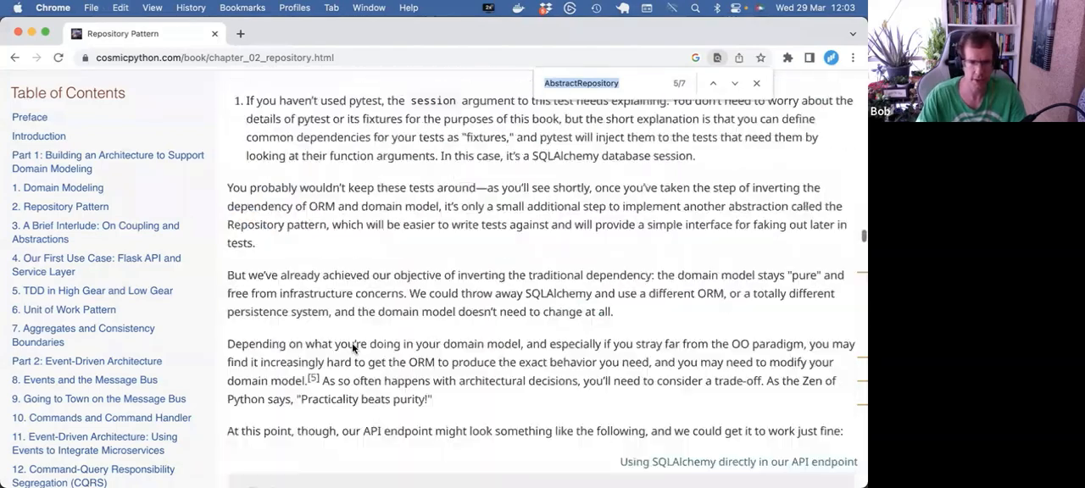
scroll(up, 3)
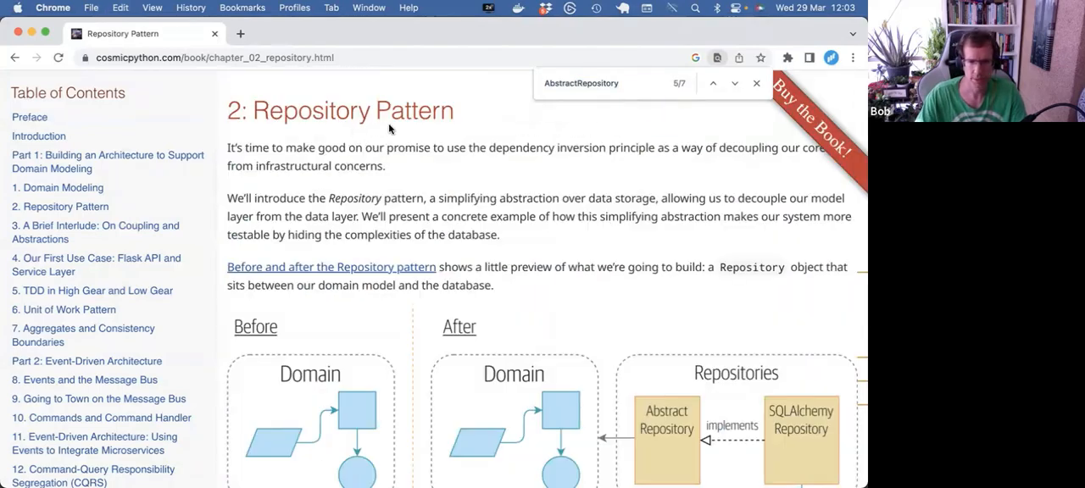
double_click(352, 110)
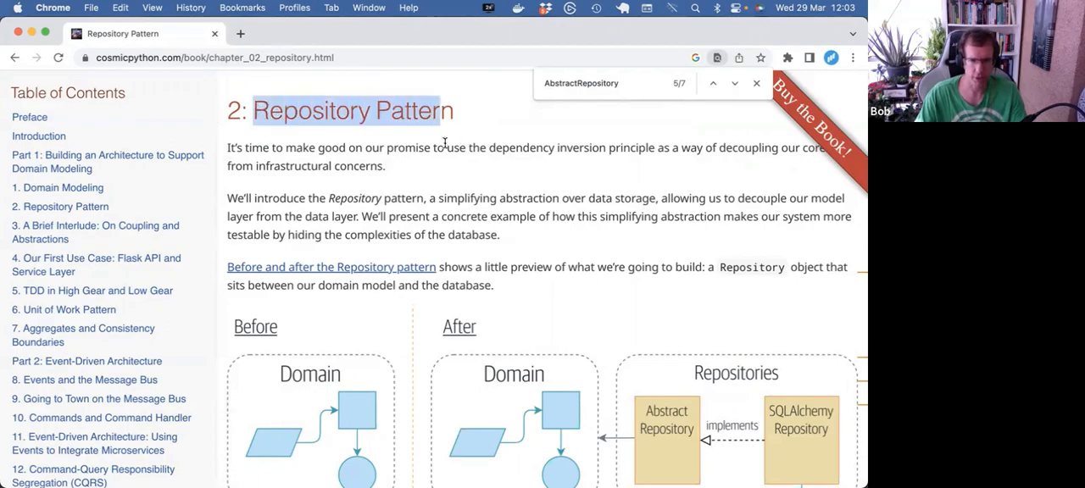